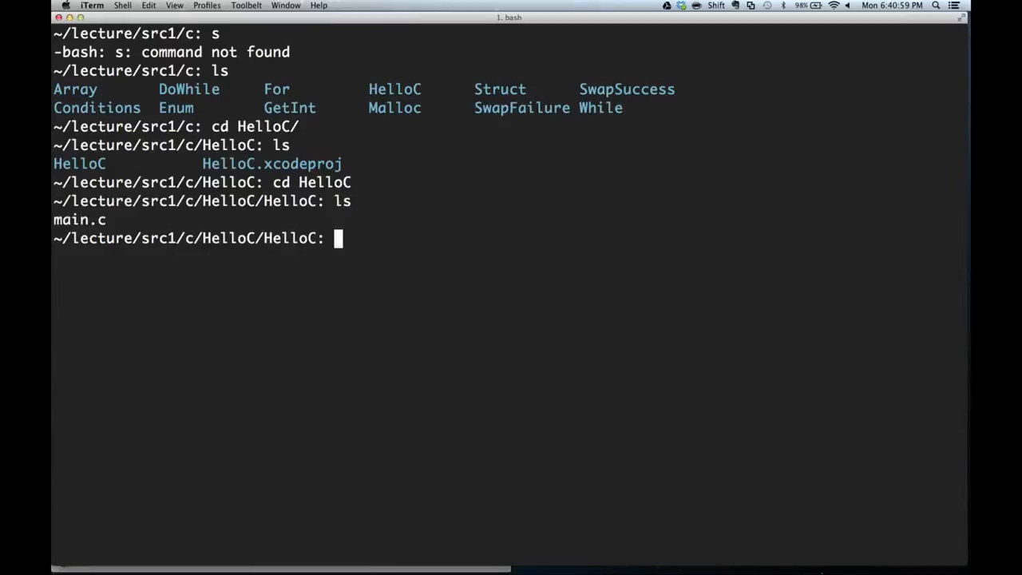
# Launch vim on main.c from the HelloC folder at the bash prompt.
pyautogui.write('vim main.c')
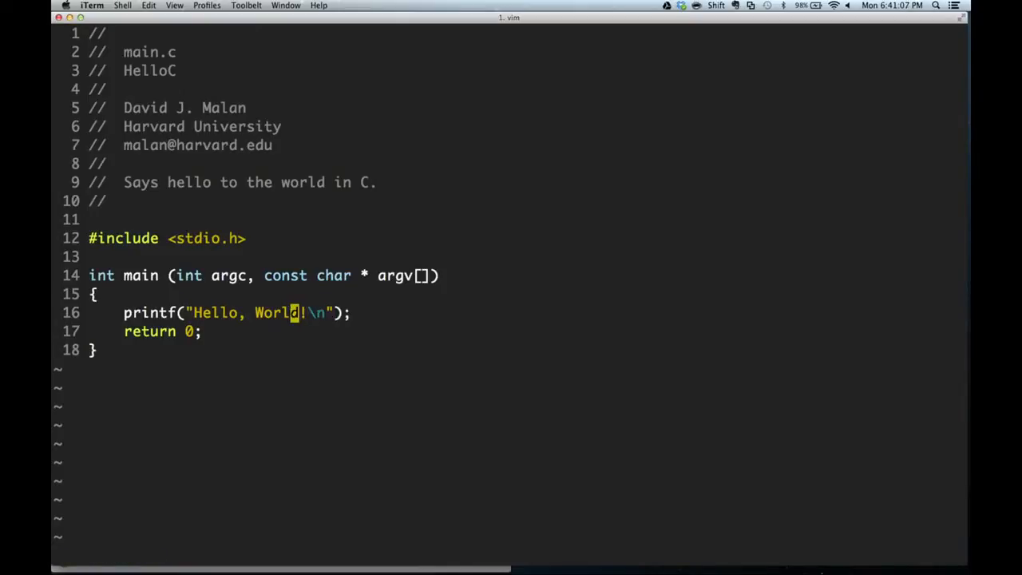
# Replace World with %s in the printf format and add "World!" as its argument.
pyautogui.write('%s')
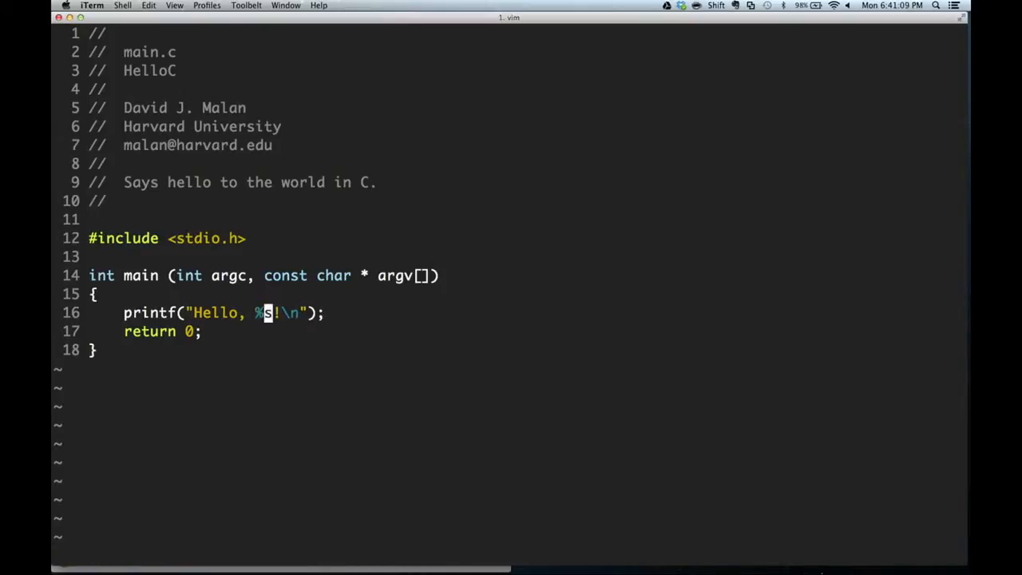
pyautogui.write(', "')
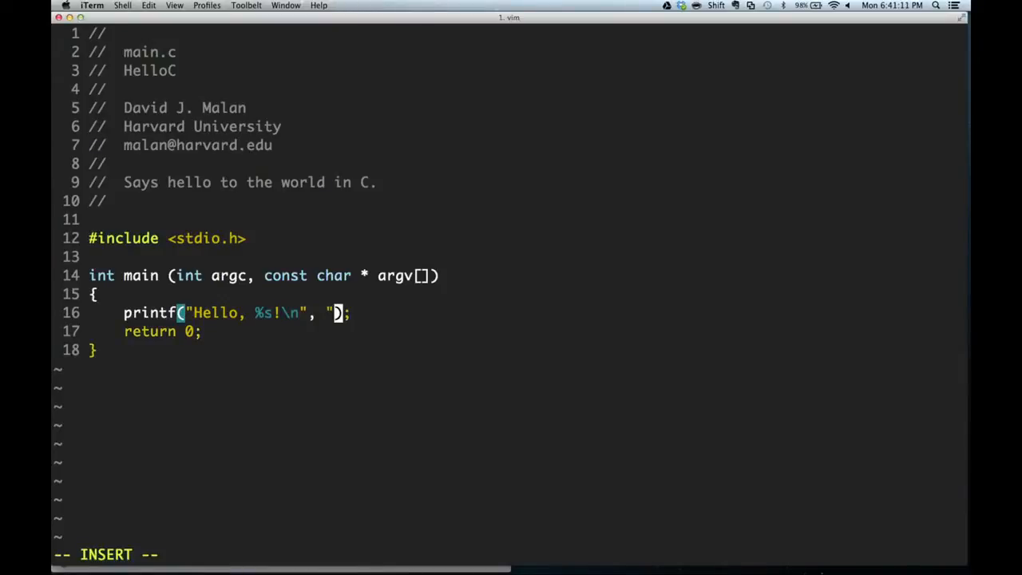
pyautogui.write('World!')
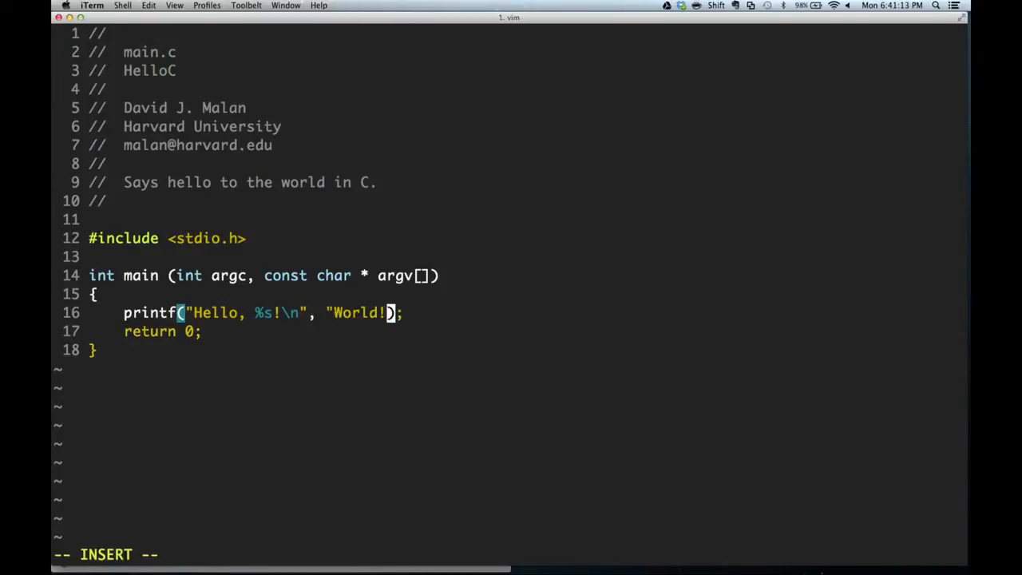
pyautogui.press('Escape')
pyautogui.write('int n =')
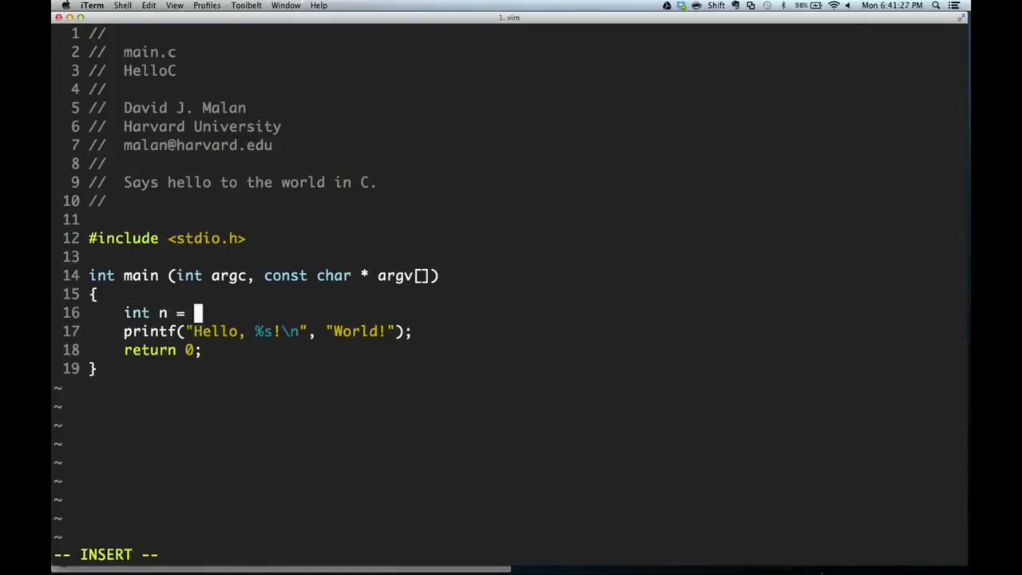
# Declare int n = 50 above printf and add %d to the format string.
pyautogui.write('50;')
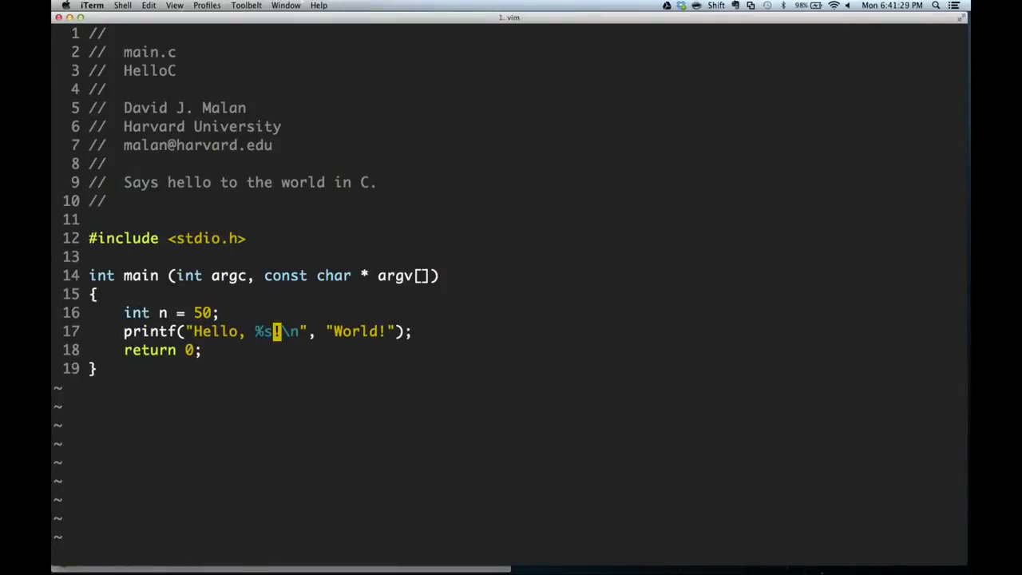
pyautogui.write('%d')
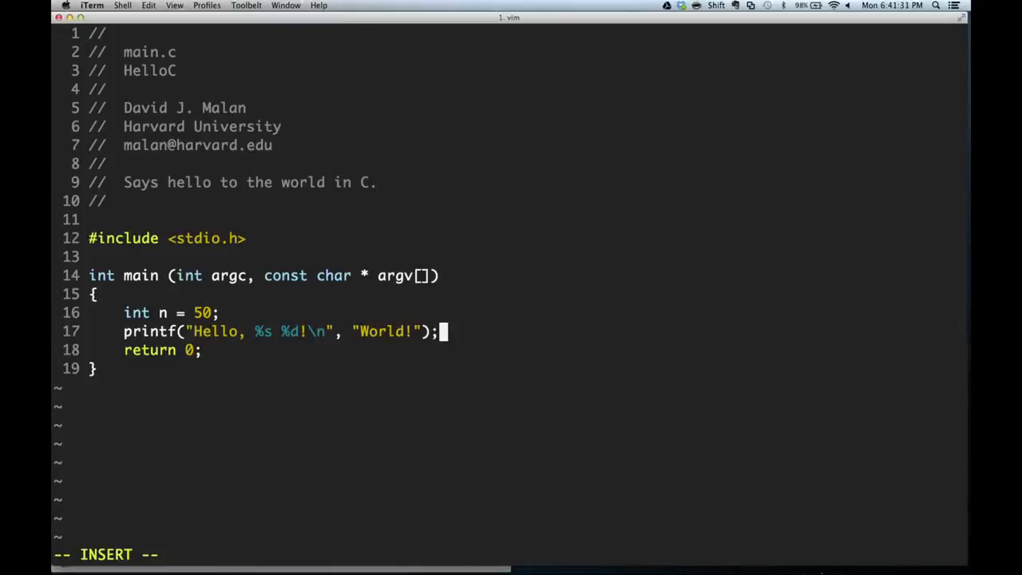